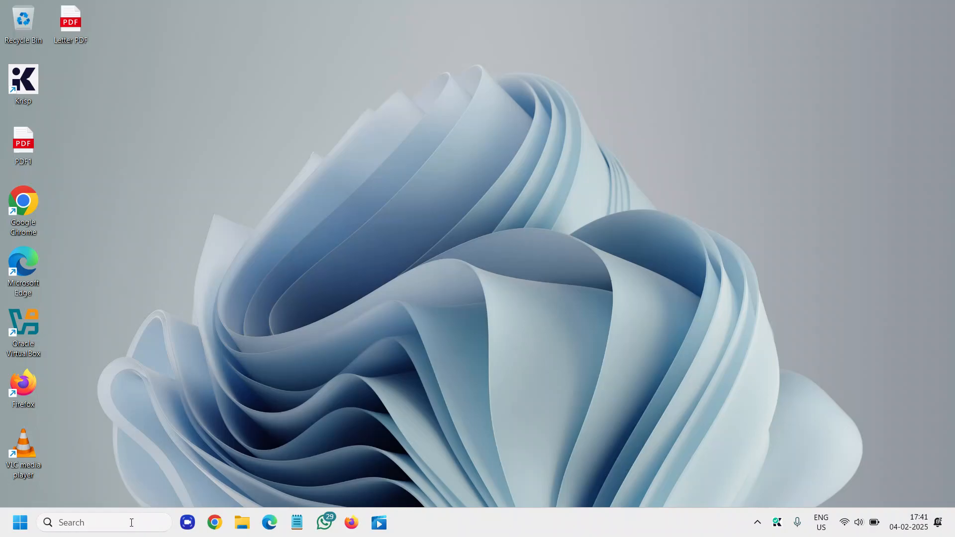
# Start a Windows search for "wifi" so the WiFi settings result appears.
pyautogui.click(19, 523)
pyautogui.write('wifi')
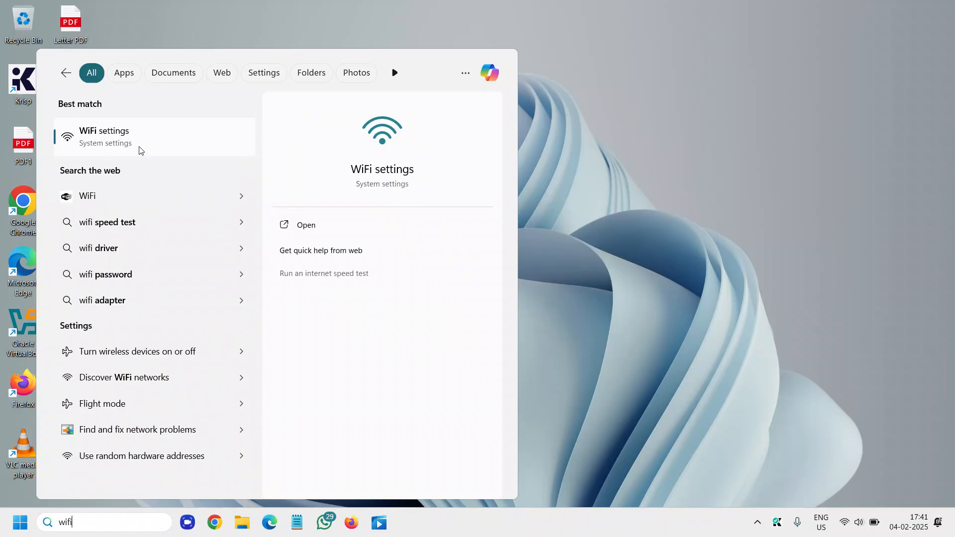
# Go to the Wi-Fi page of Settings from the search results.
pyautogui.click(306, 225)
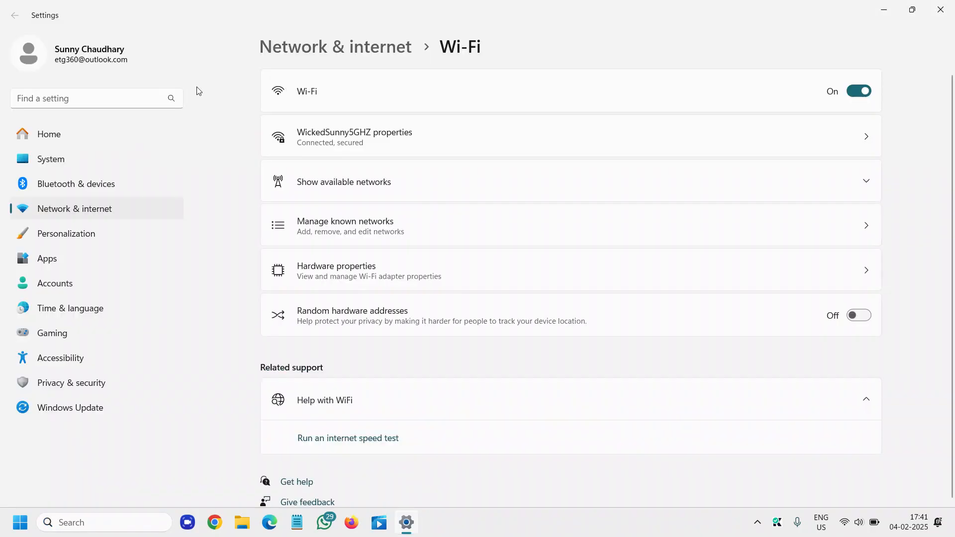
pyautogui.moveTo(197, 166)
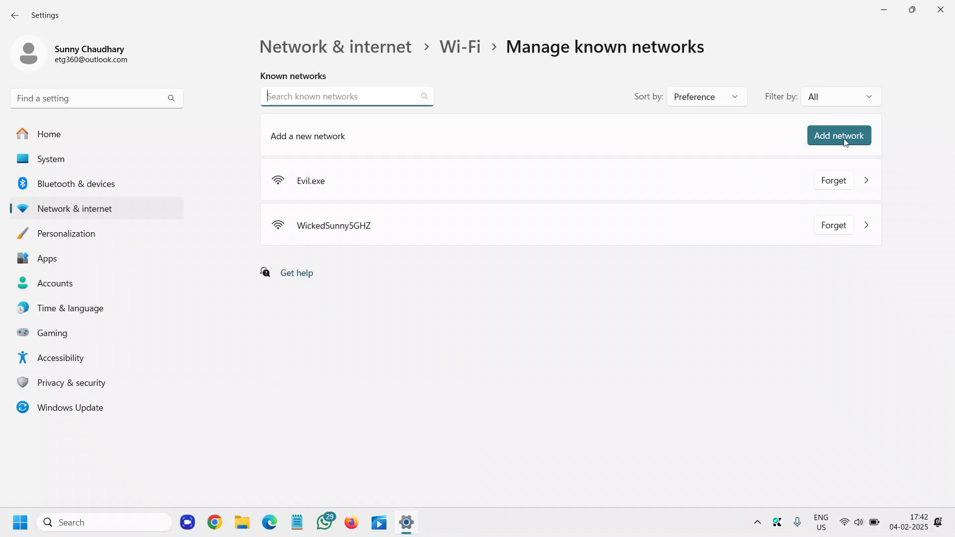
# Add a new network manually and enter "WickedSunny" as its network name.
pyautogui.click(839, 135)
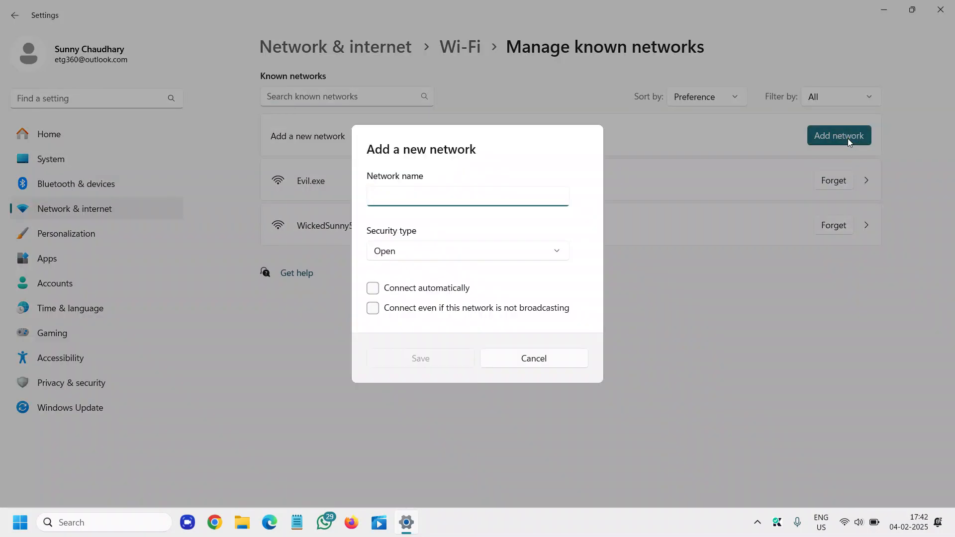
pyautogui.click(467, 195)
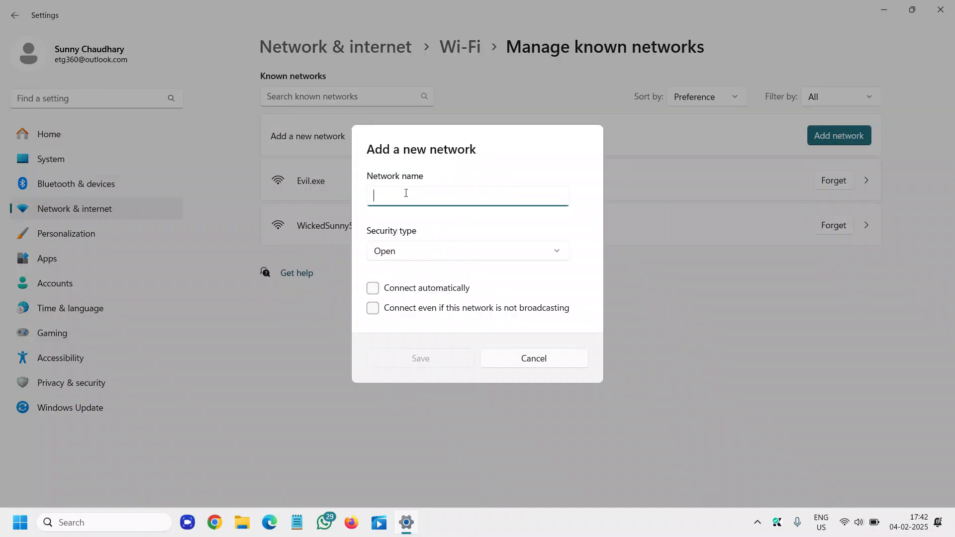
pyautogui.write('Wic')
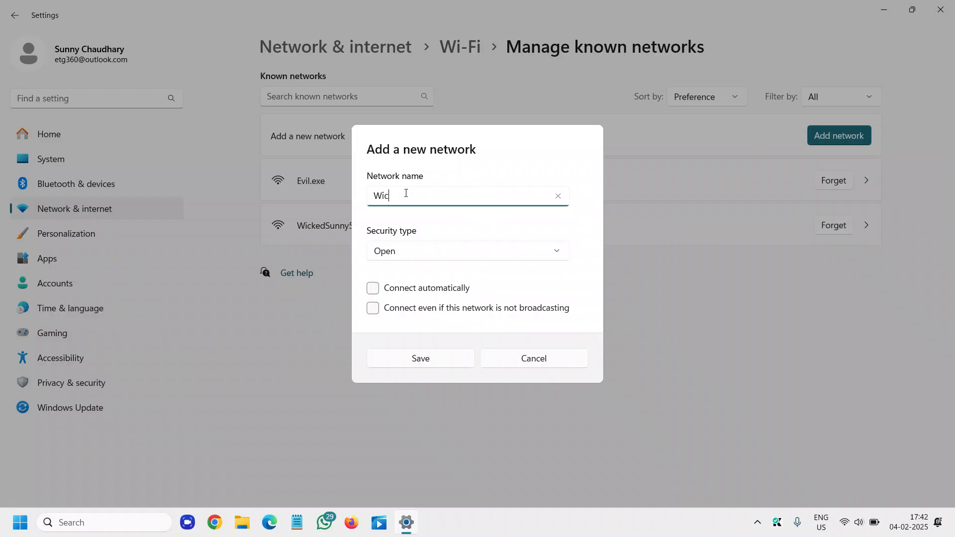
pyautogui.write('hke')
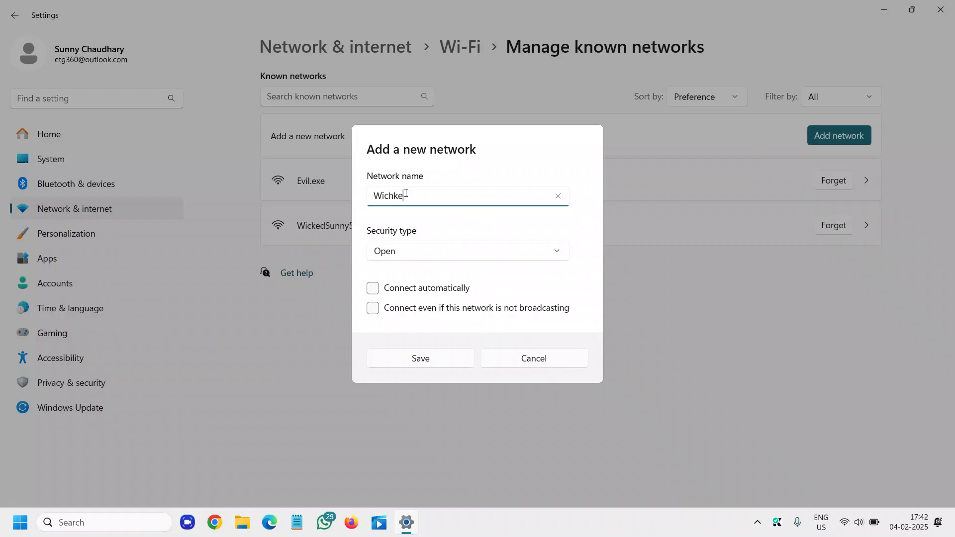
pyautogui.write('WickedSunny')
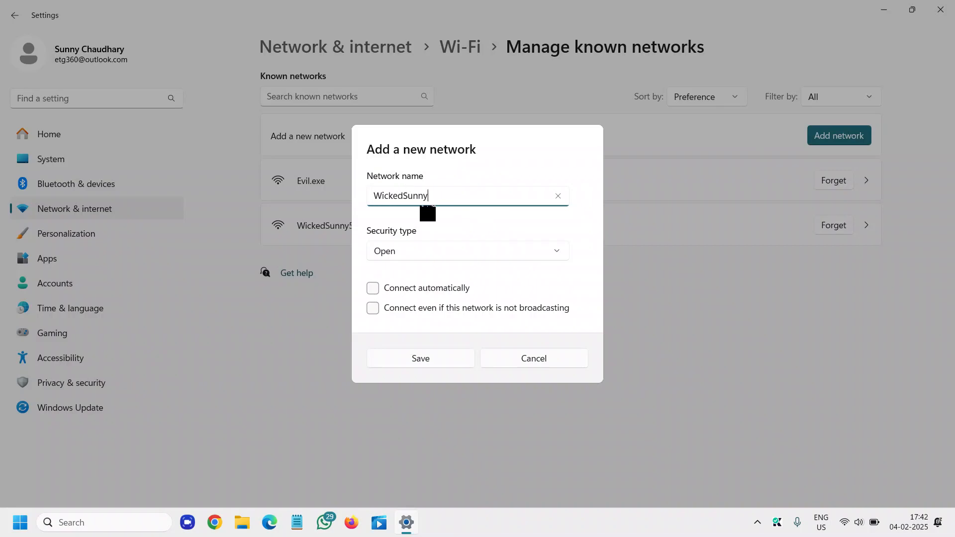
# Set the security type to WPA2-Personal AES and enter the network password.
pyautogui.click(467, 251)
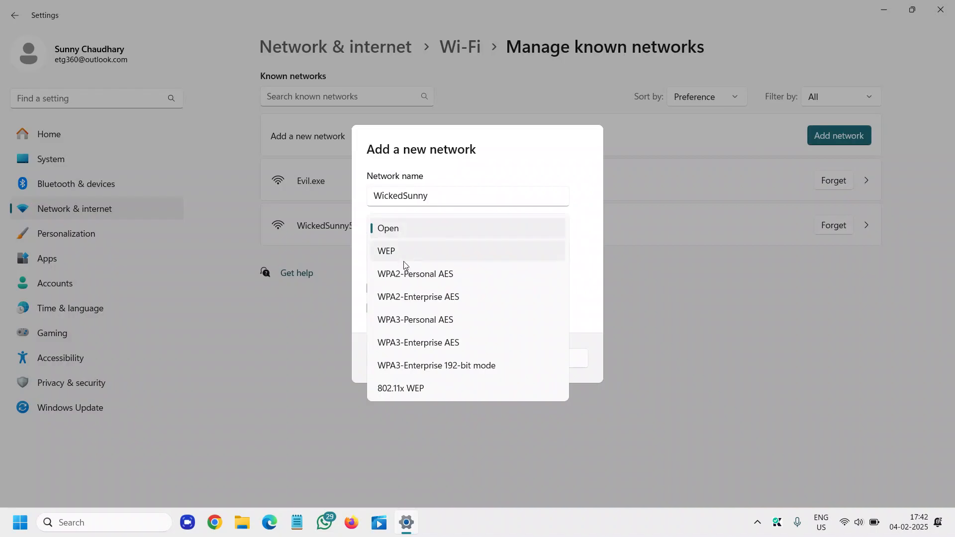
pyautogui.click(415, 274)
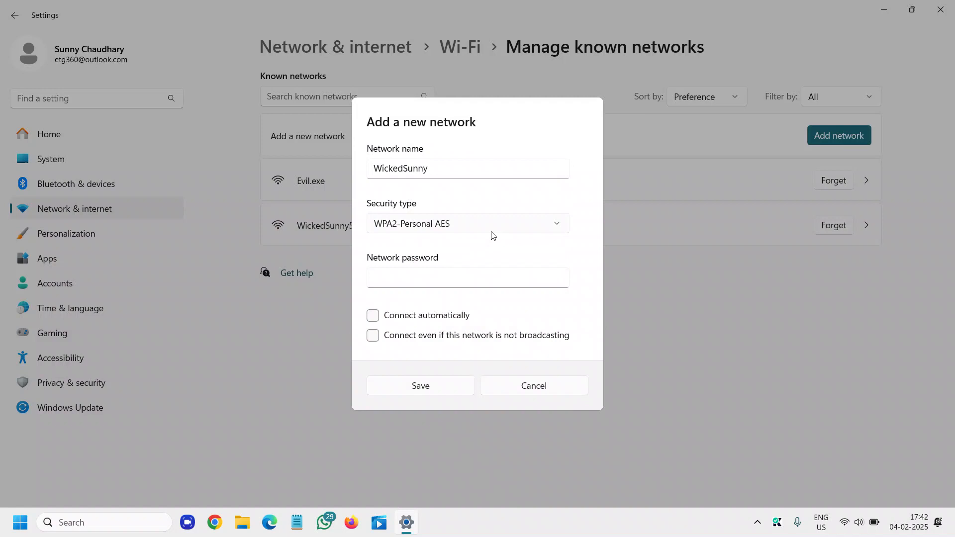
pyautogui.click(466, 223)
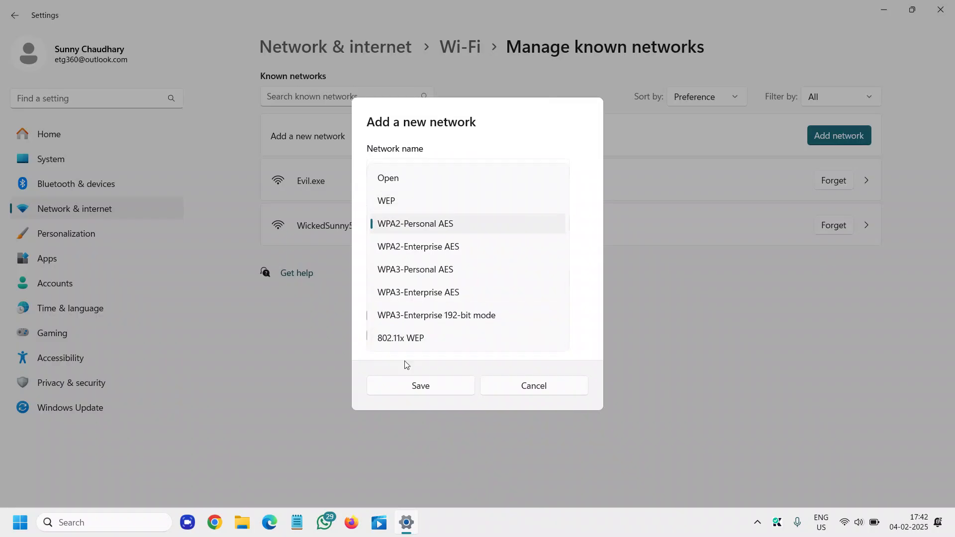
pyautogui.click(415, 223)
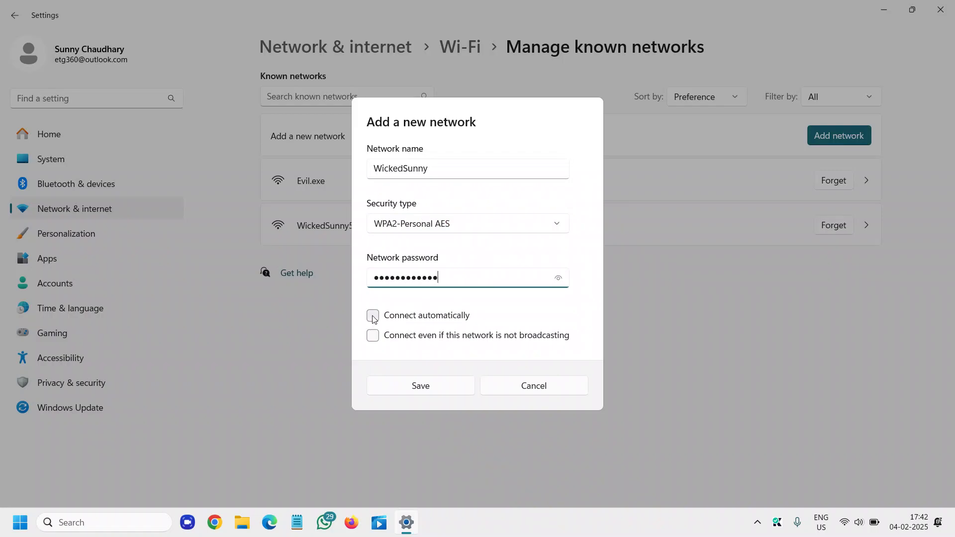
# Enable Connect automatically, save the WickedSunny network and close Settings.
pyautogui.click(372, 318)
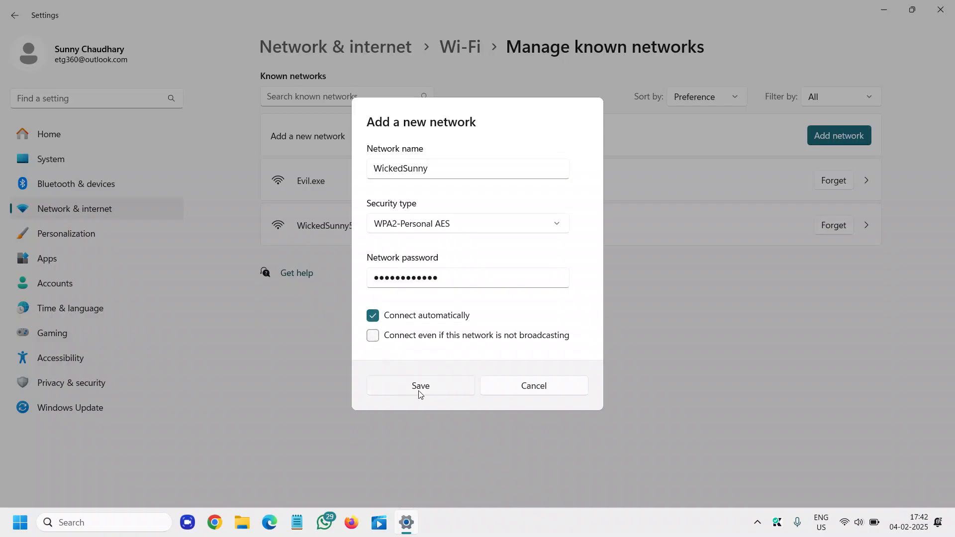
pyautogui.click(420, 385)
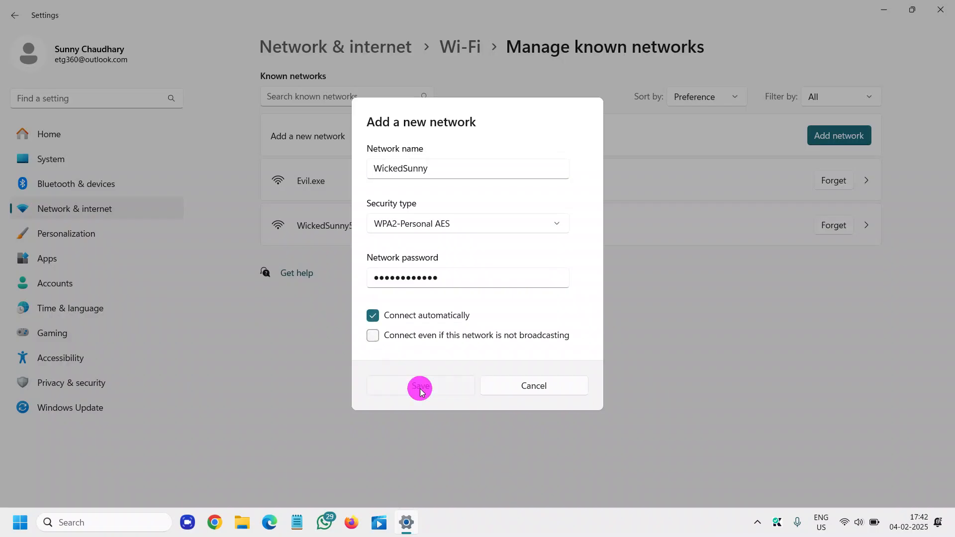
pyautogui.click(420, 386)
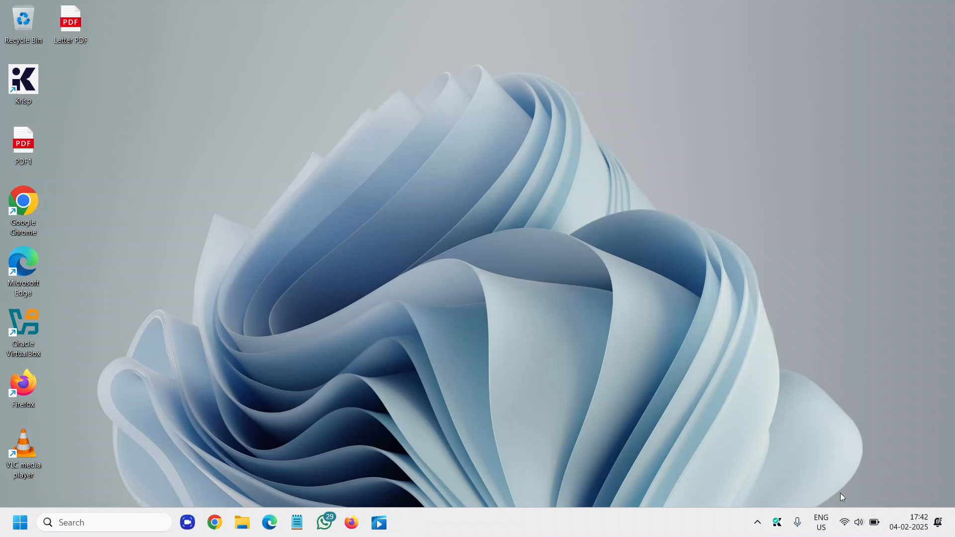
pyautogui.moveTo(845, 523)
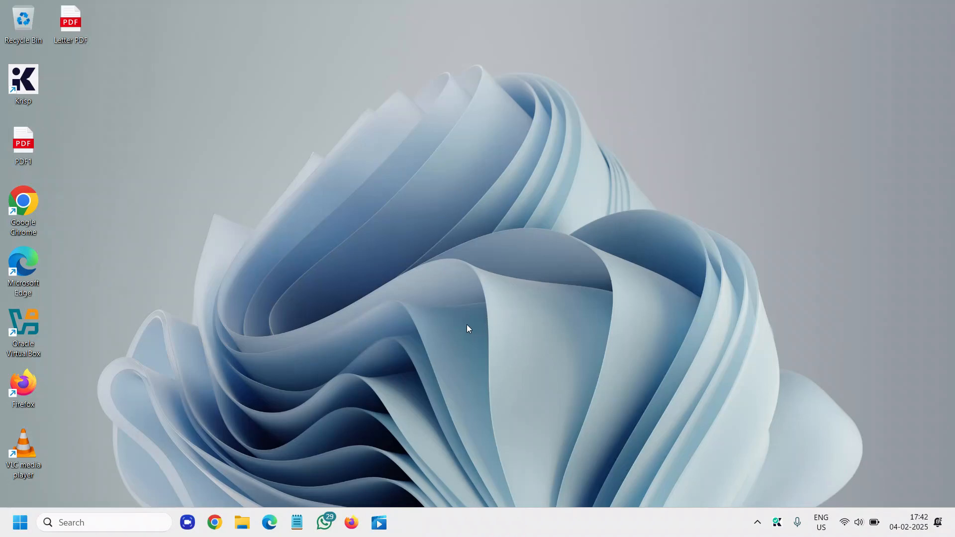
pyautogui.moveTo(464, 329)
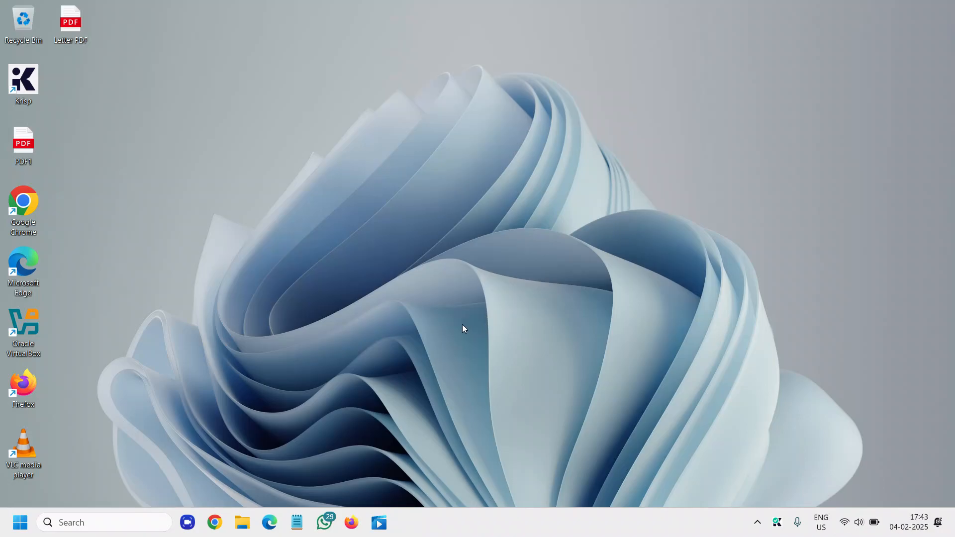
pyautogui.moveTo(442, 346)
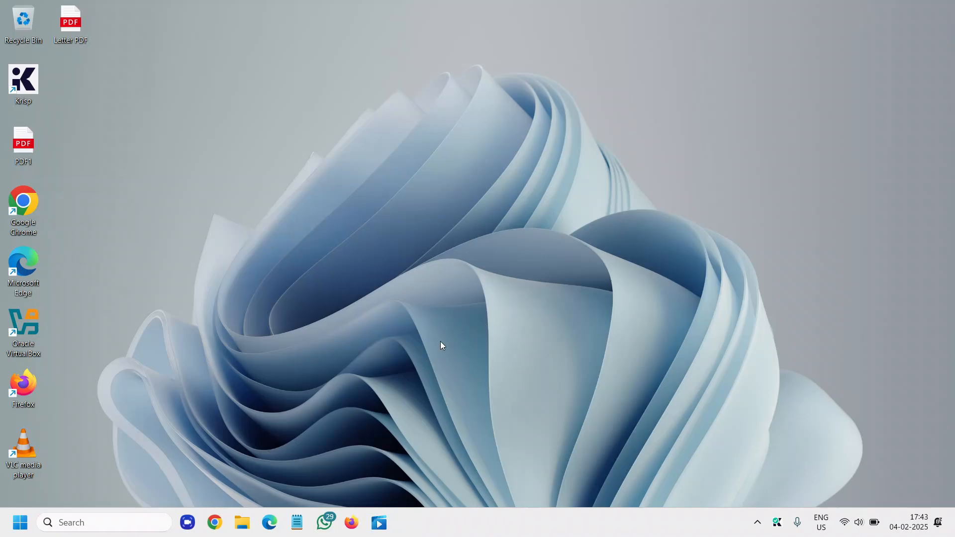
pyautogui.moveTo(437, 342)
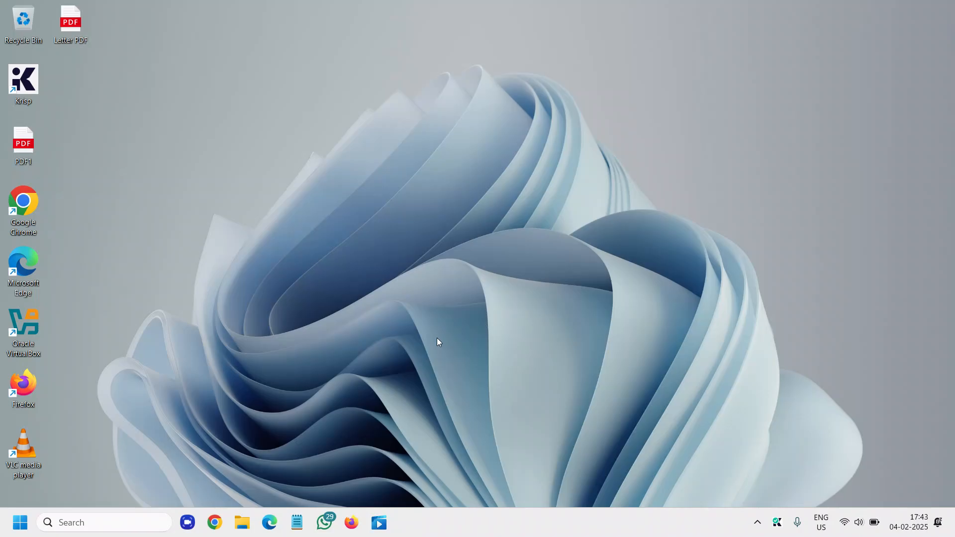